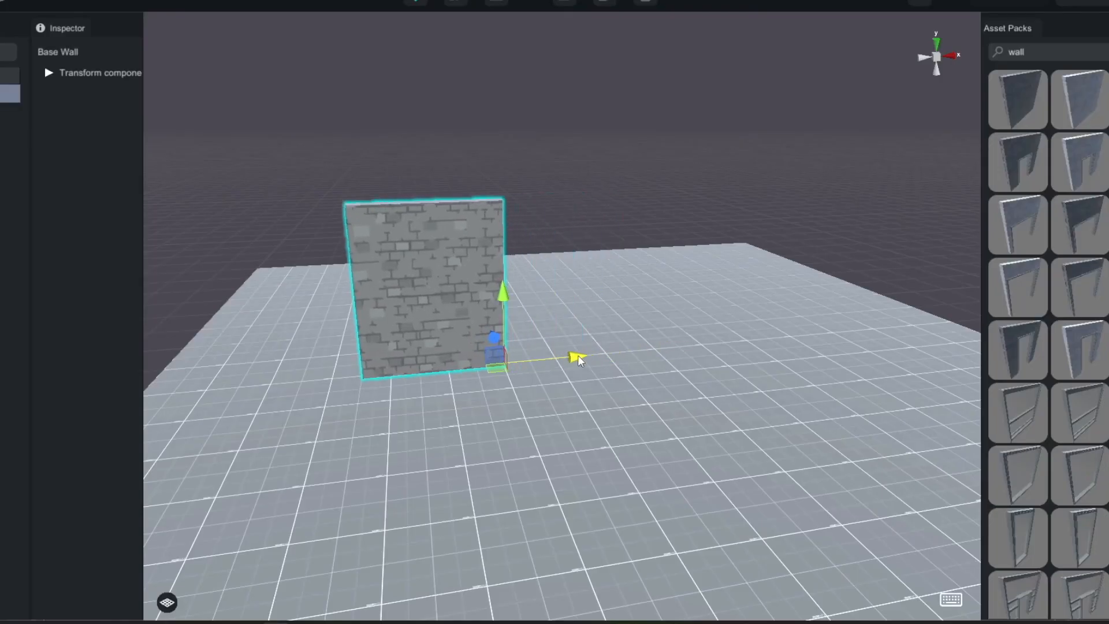
- Drag the duplicated Base Wall pieces along X to form a wall with a window gap
left_click_drag(577, 359, 703, 345)
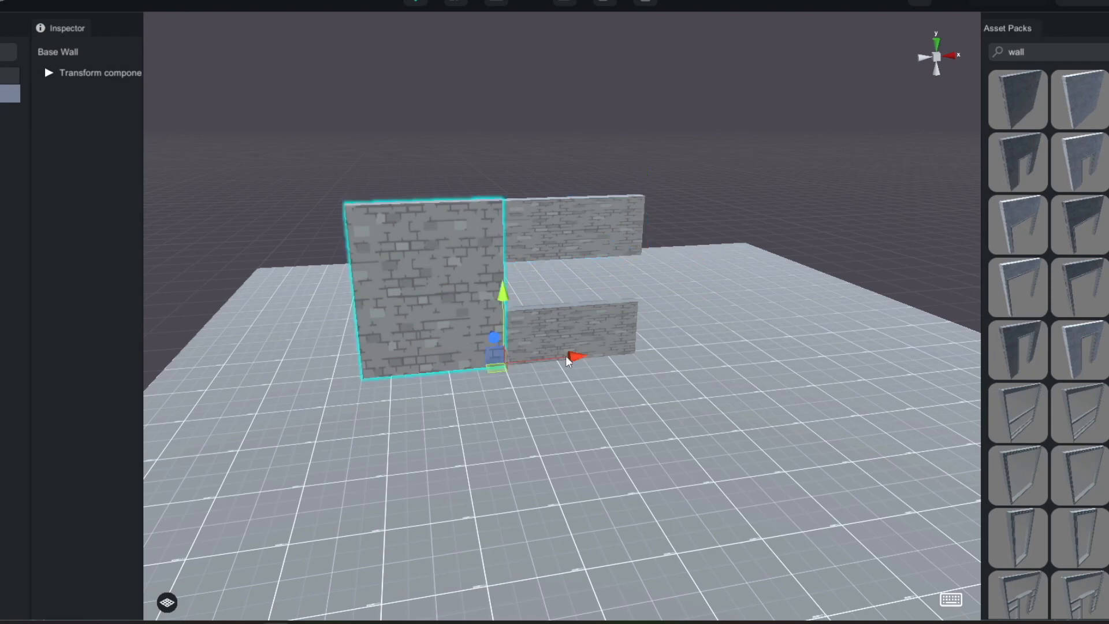
left_click_drag(573, 357, 810, 350)
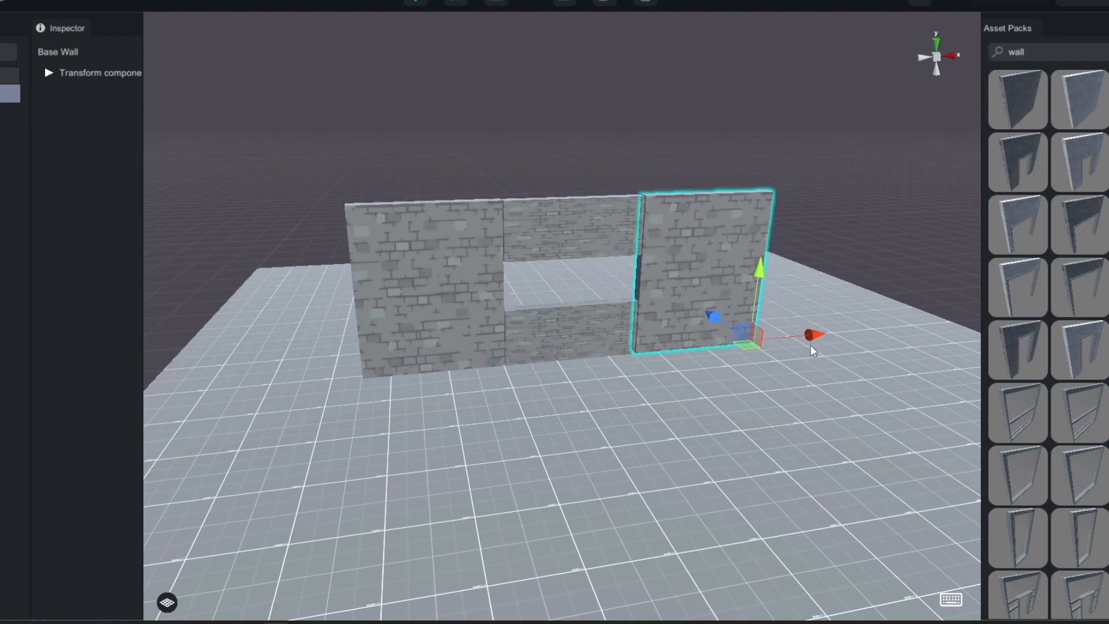
left_click_drag(806, 334, 636, 212)
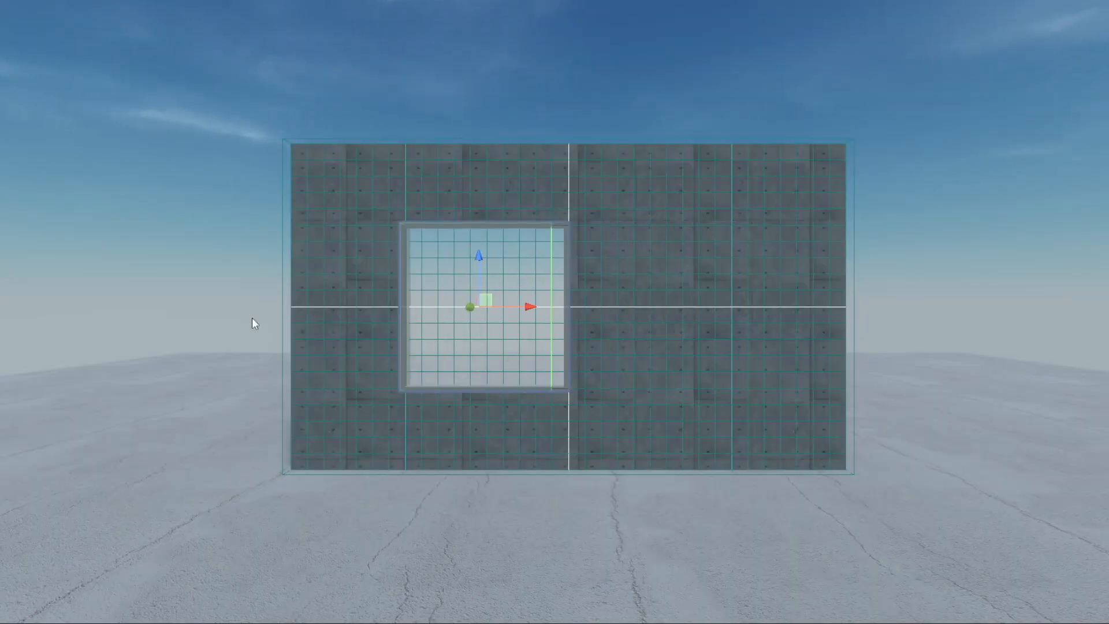
- Slide the window along its X axis to the concrete wall's right end
left_click_drag(527, 306, 747, 315)
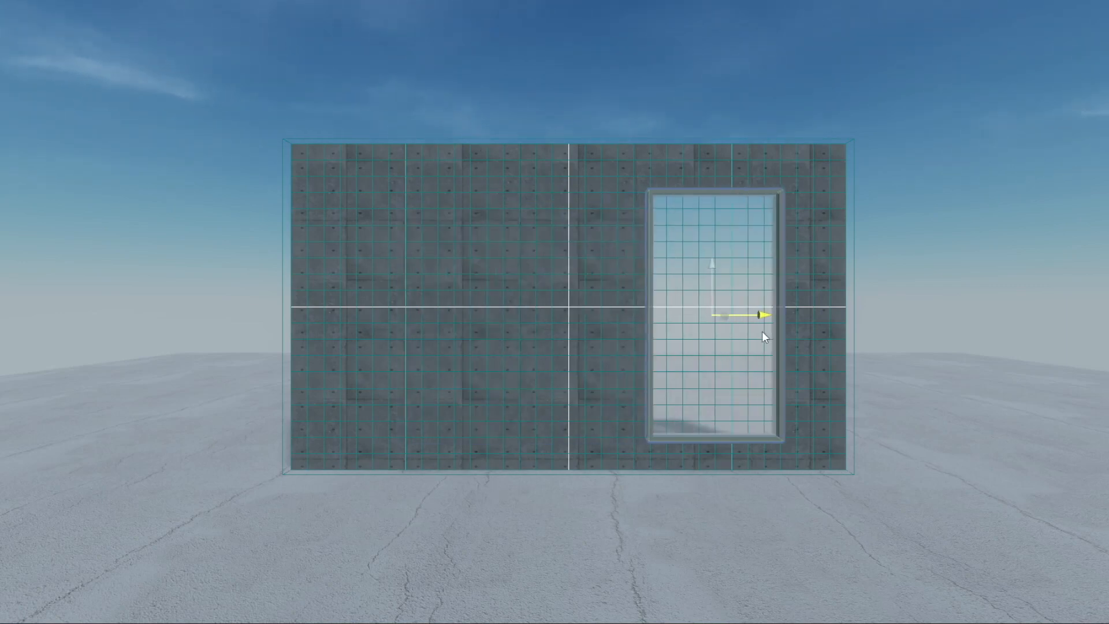